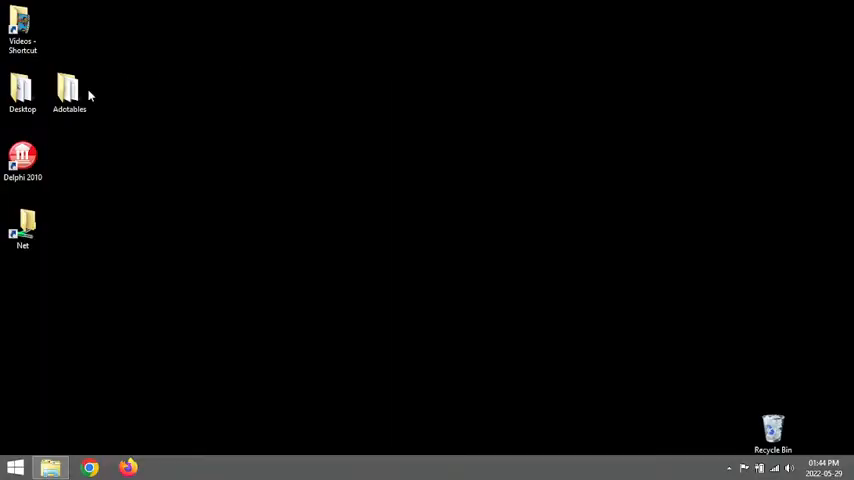
Step: Open the Adotables folder and launch Project1.dpr in Delphi 2010
double_click(69, 90)
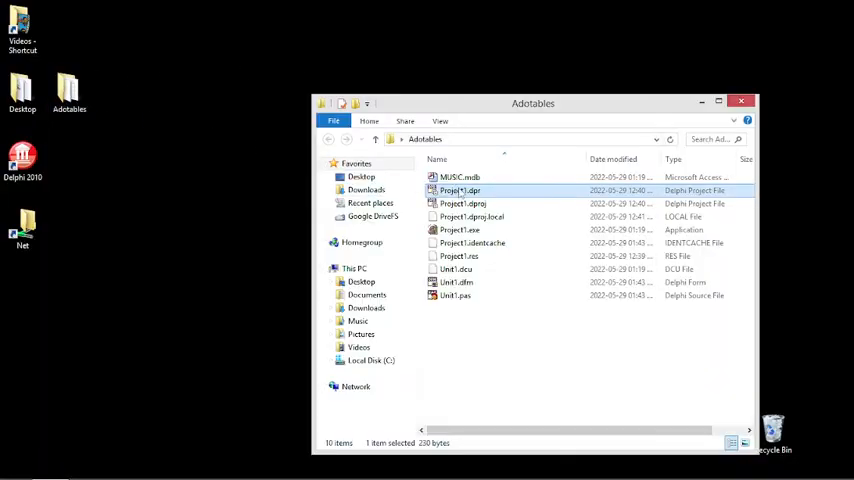
double_click(459, 190)
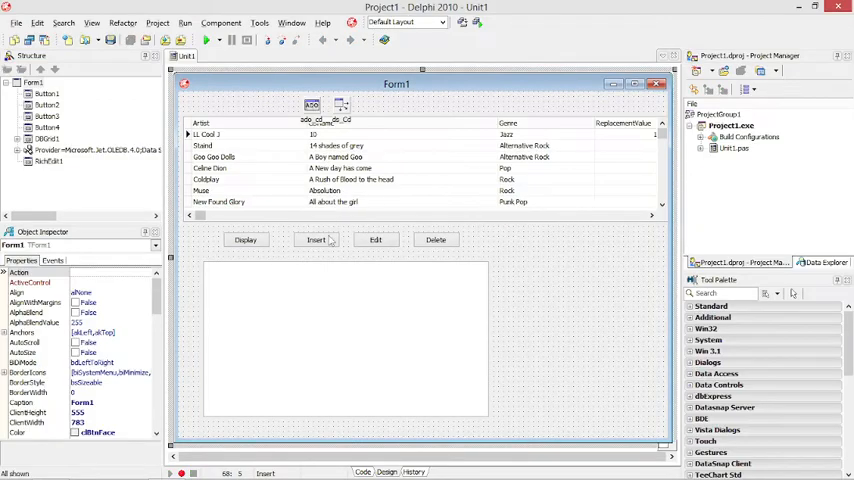
Step: Select ds_Cd, view the ReplacementValue column, then open the Button3Click handler
left_click(375, 239)
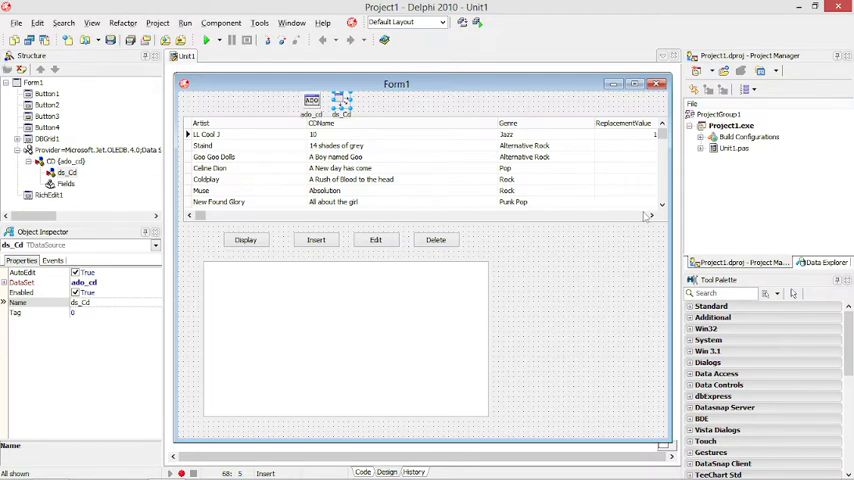
scroll("right", 3)
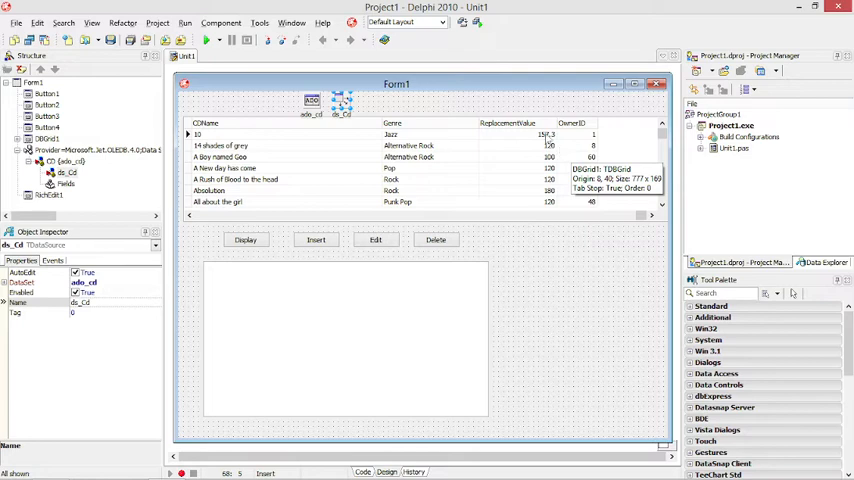
left_click(375, 240)
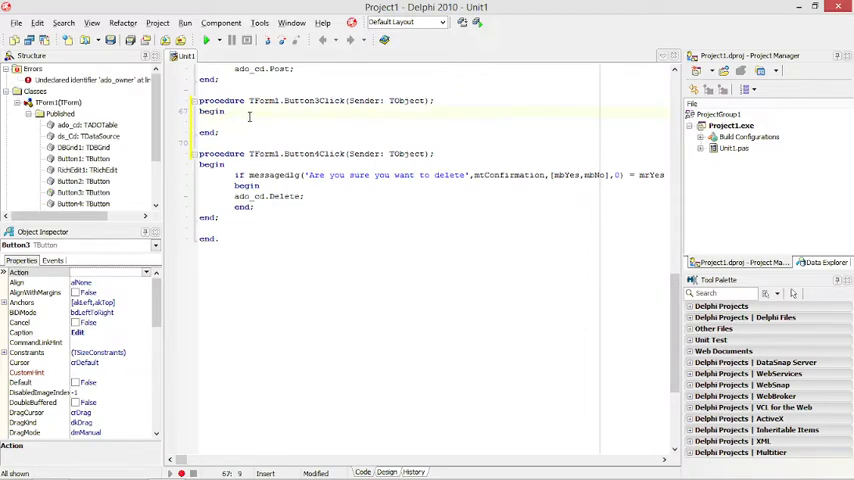
Step: Write ado_cd.First and a while NOT ado_cd.eof loop in Button3Click
double_click(248, 68)
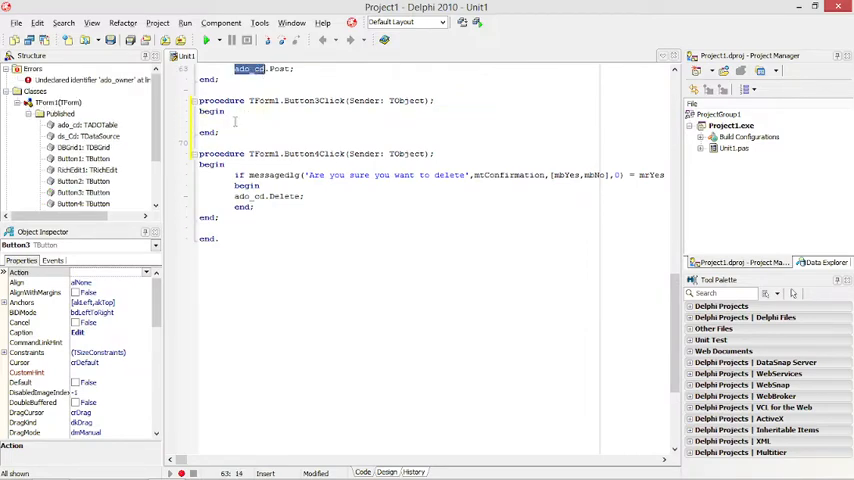
type("fi")
type("while True do")
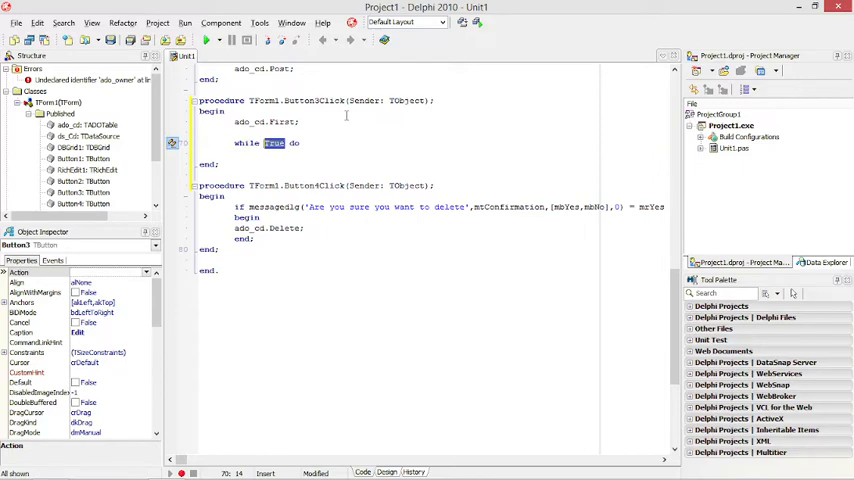
type("NOT")
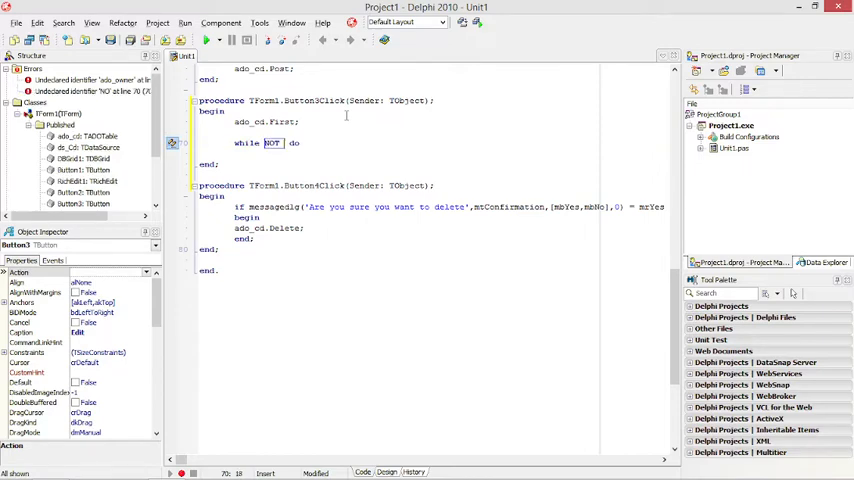
type("ado_cd.eof do")
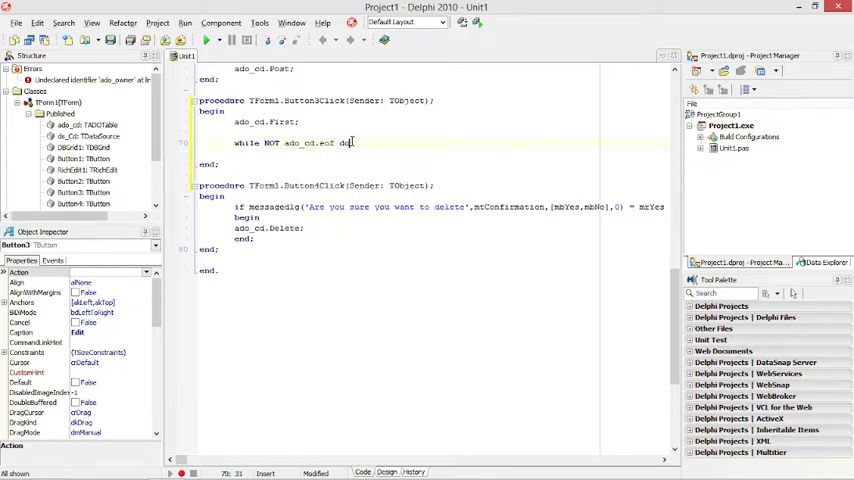
key("Return")
type("ado_cd")
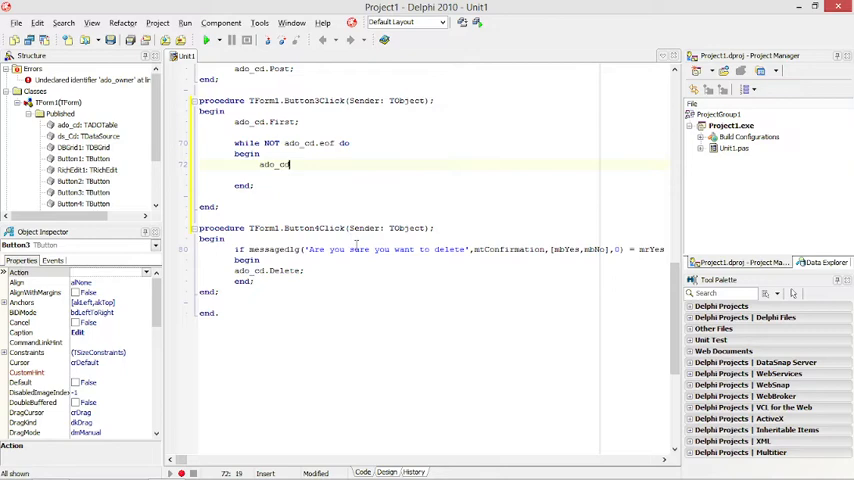
Step: Add ado_cd.Edit and start ado_cd['ReplacementValue'], checking the field name on the form
type("edit")
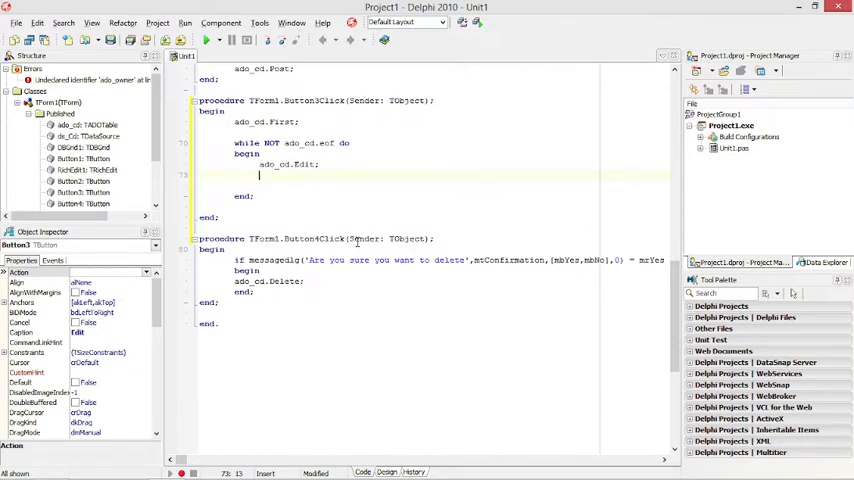
type("ado_cd[]")
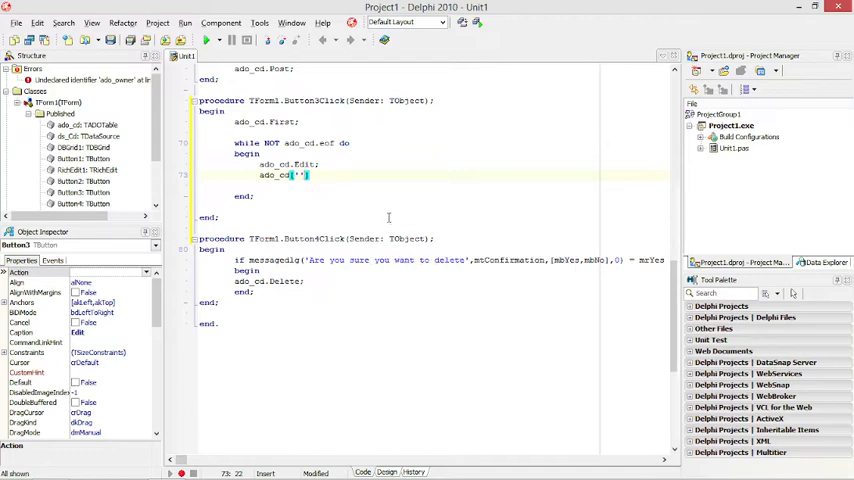
left_click(386, 472)
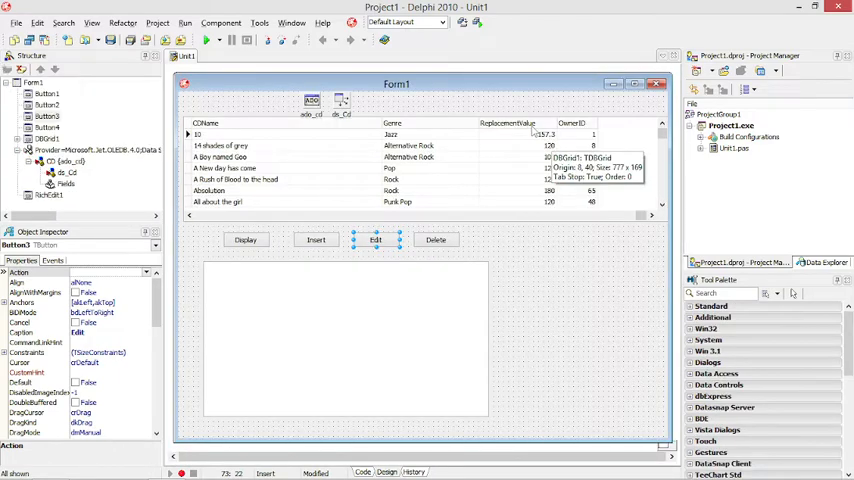
left_click(362, 472)
type("ado_cd['Replacemen")
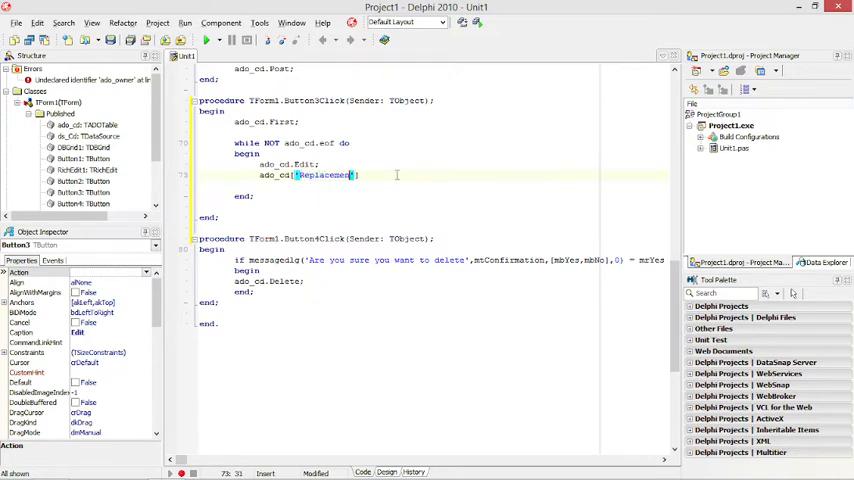
Step: Complete the assignment multiplying ado_cd['ReplacementValue'] by 1.1
type("Value")
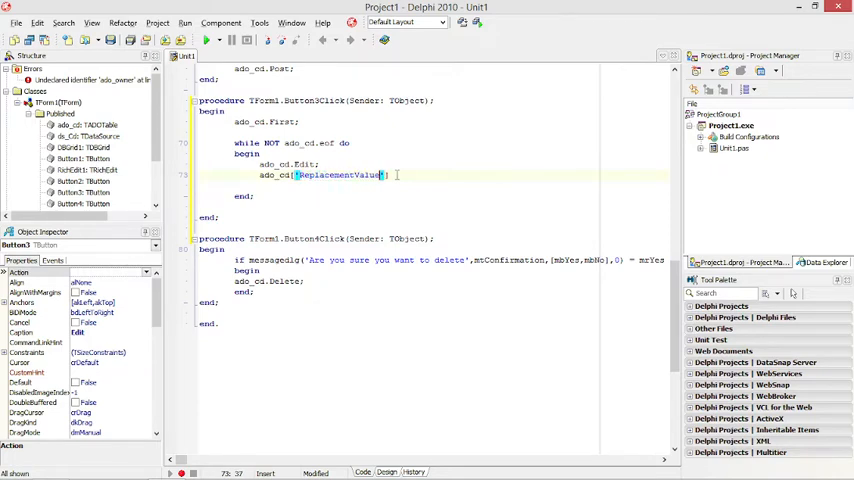
type("]:=")
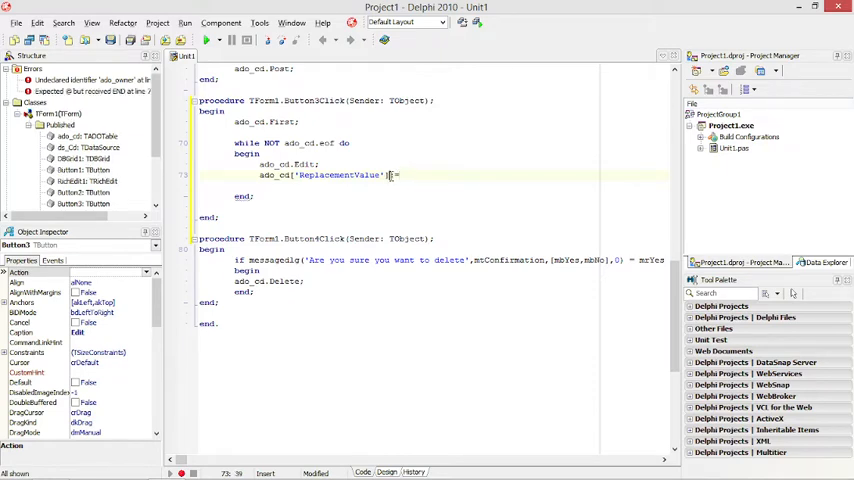
double_click(320, 175)
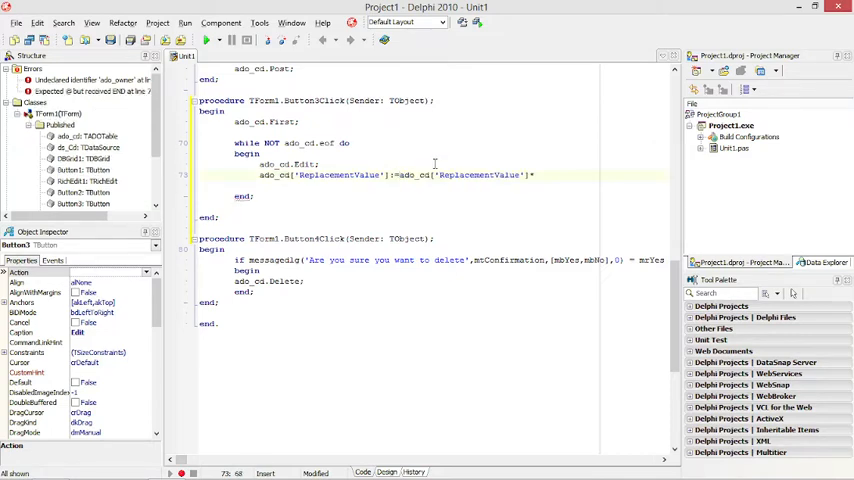
type("*1.1")
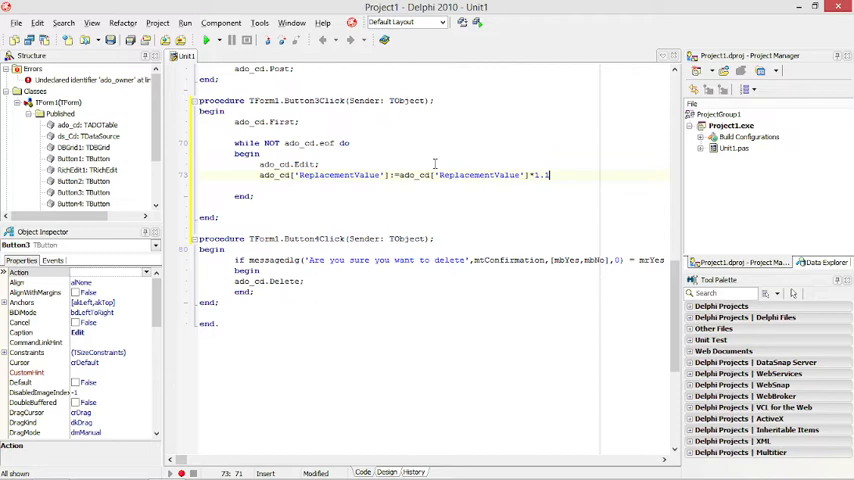
type(";")
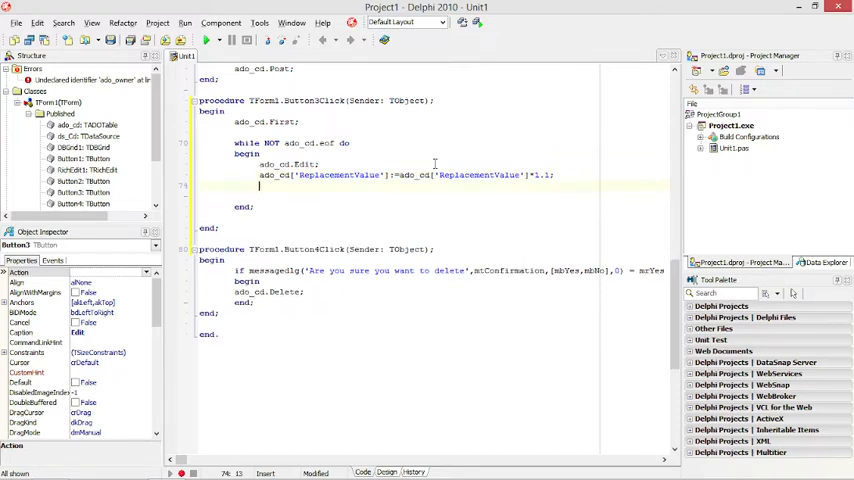
Step: Add ado_cd.Next after the assignment to advance to the next record
type("ado_cd['ReplacementValue']")
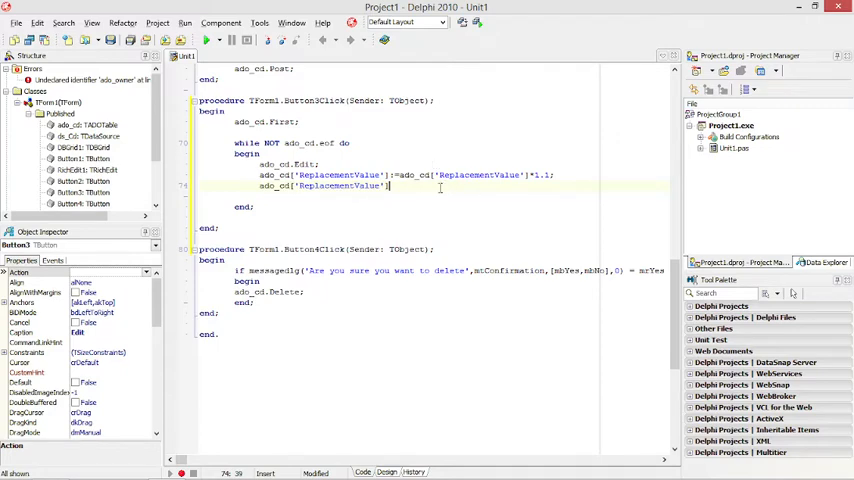
double_click(340, 186)
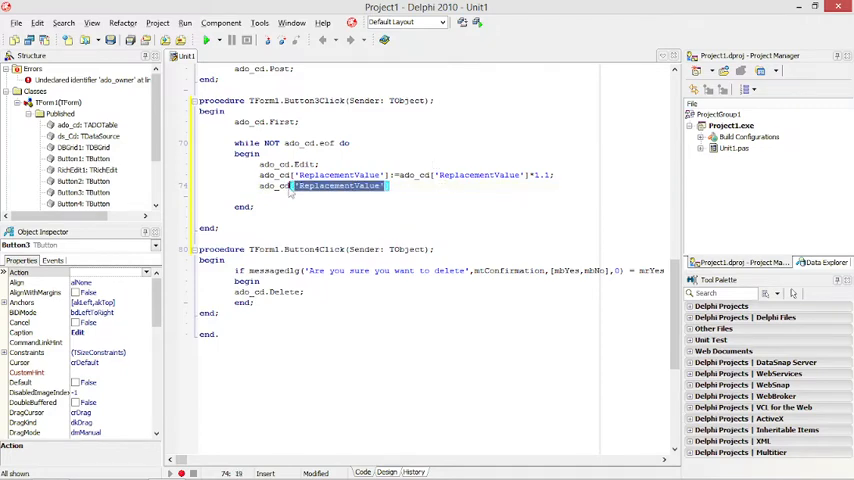
type("ne")
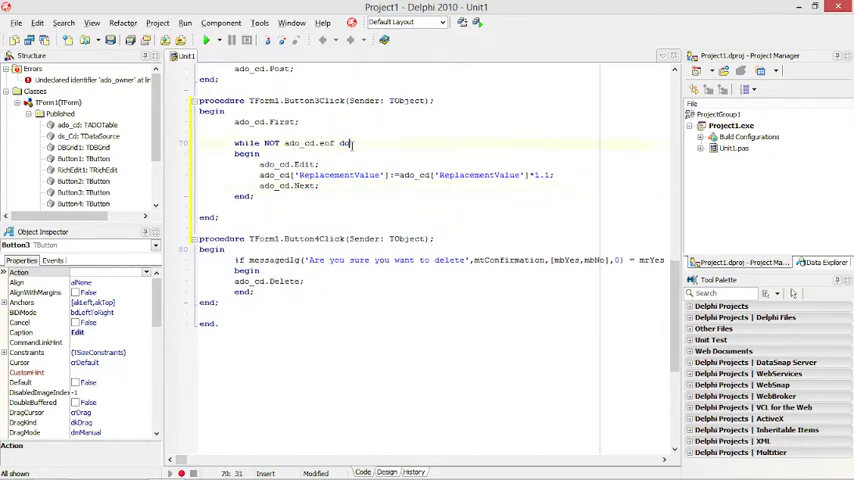
double_click(305, 164)
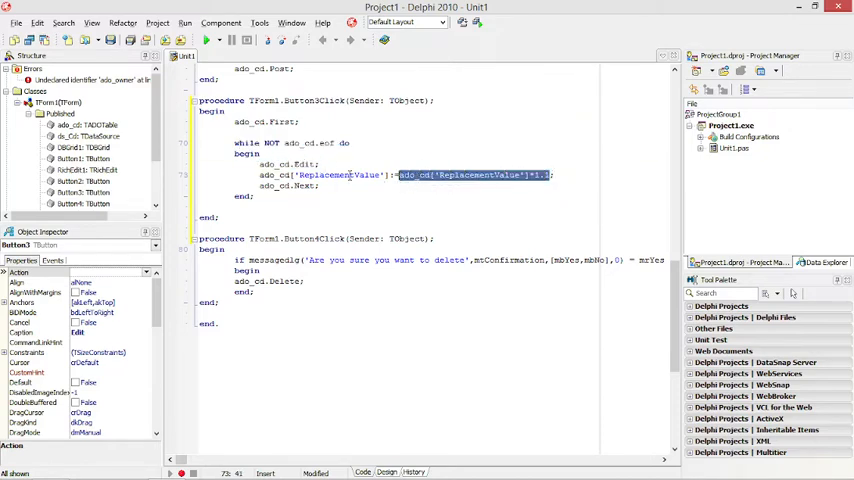
left_click(293, 164)
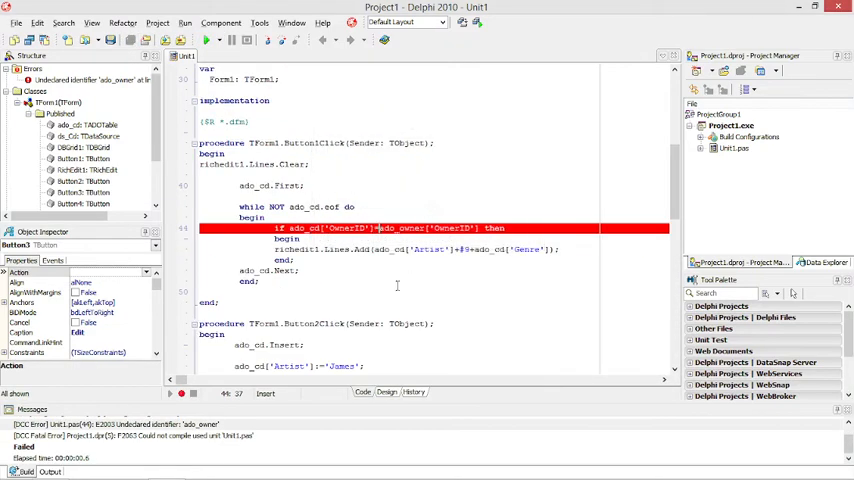
mouse_move(382, 275)
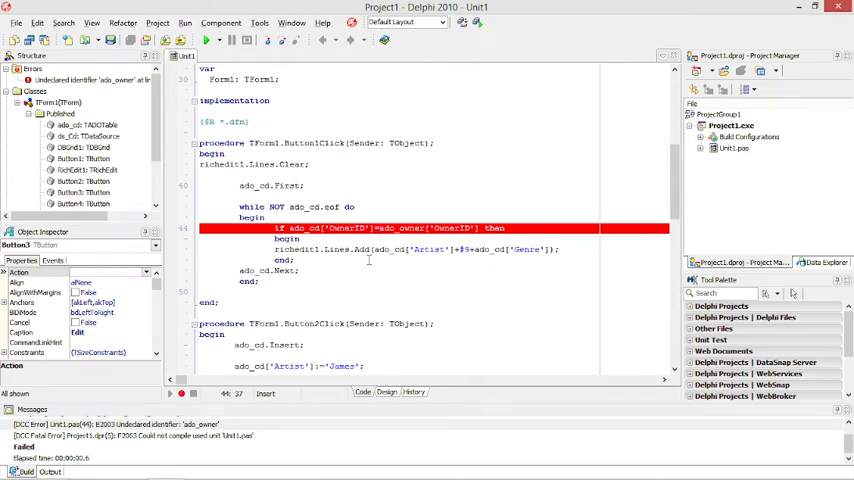
mouse_move(407, 270)
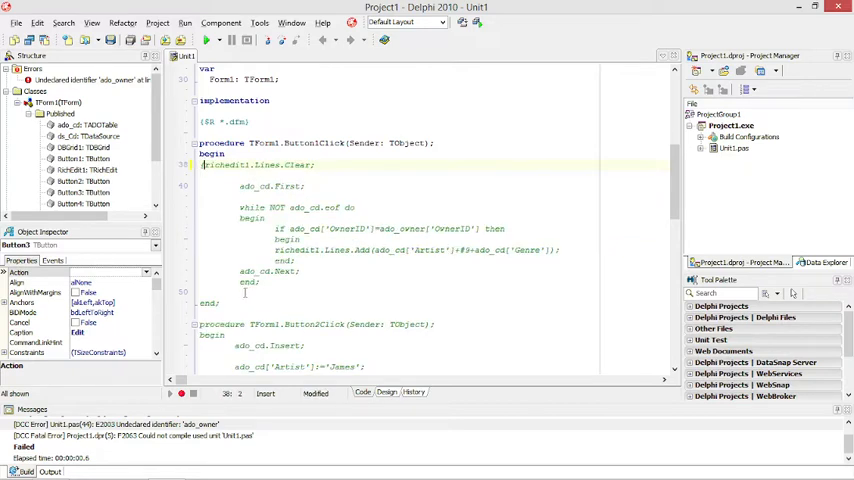
Step: Comment out the Button1Click ado_owner loop and run the application
scroll("down", 3)
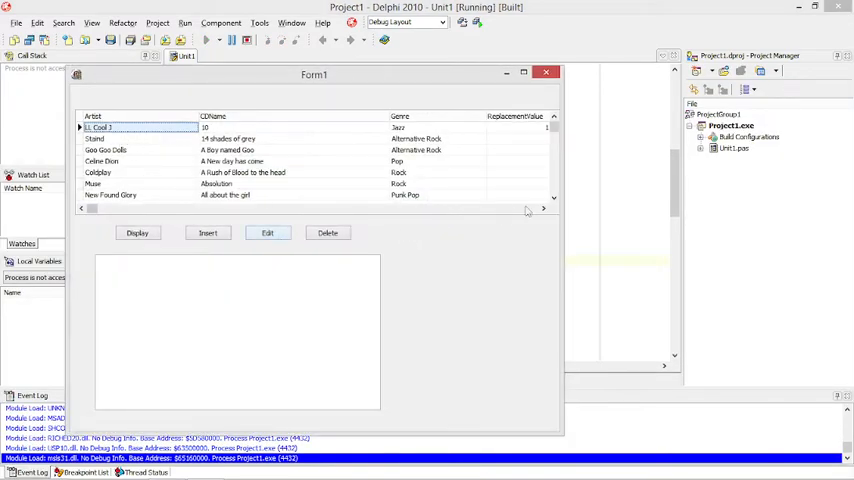
Step: Scroll the running form's grid to view ReplacementValue figures, such as 173.03
scroll("right", 3)
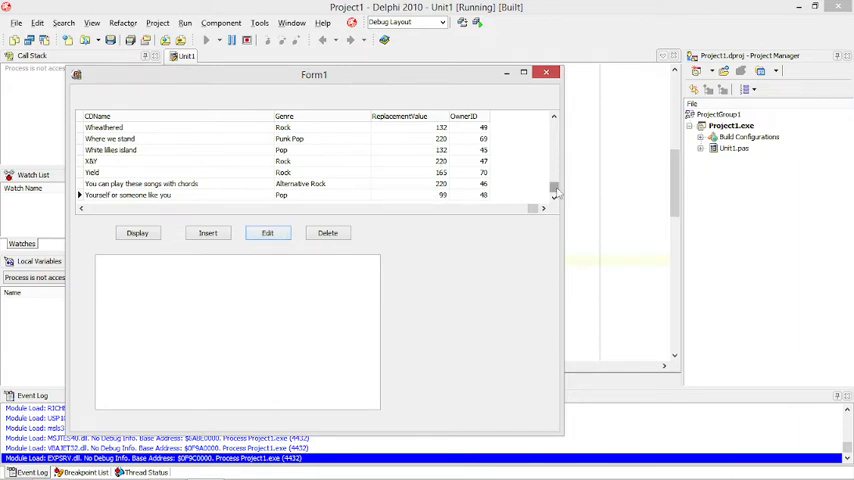
scroll("up", 3)
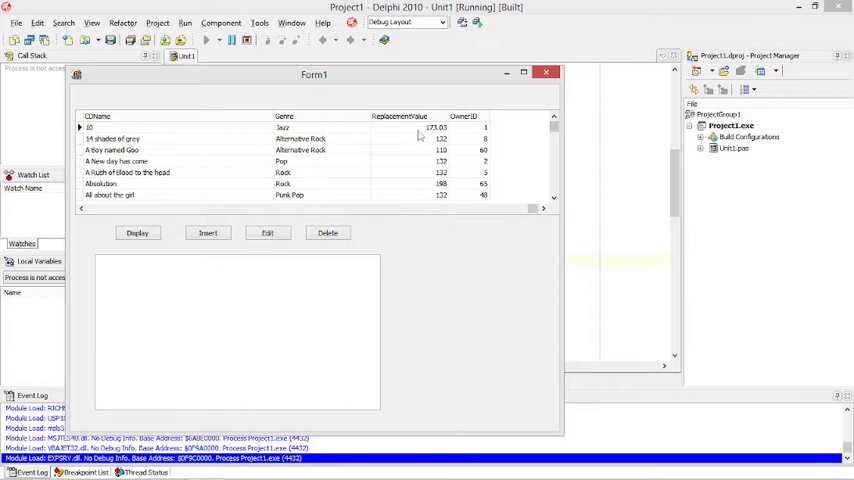
mouse_move(235, 182)
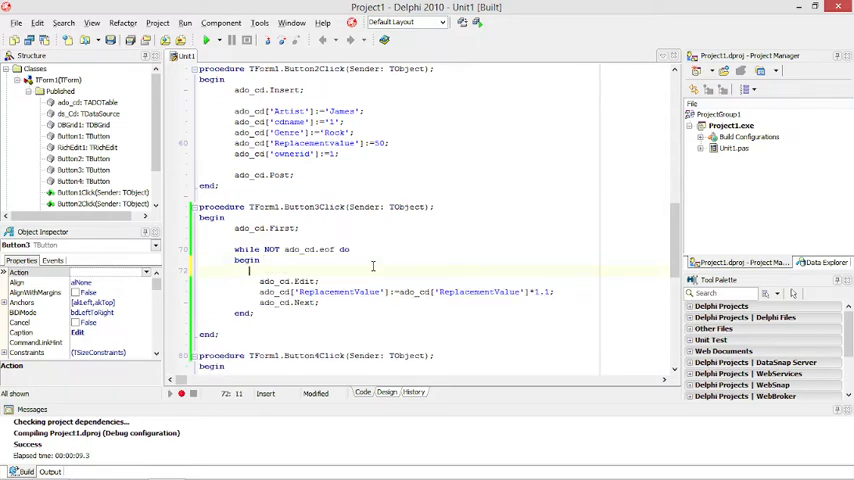
Step: Wrap the Edit and ReplacementValue lines in if ado_cd['Genre']='Rock' then begin … end
type("if True then")
type("end;")
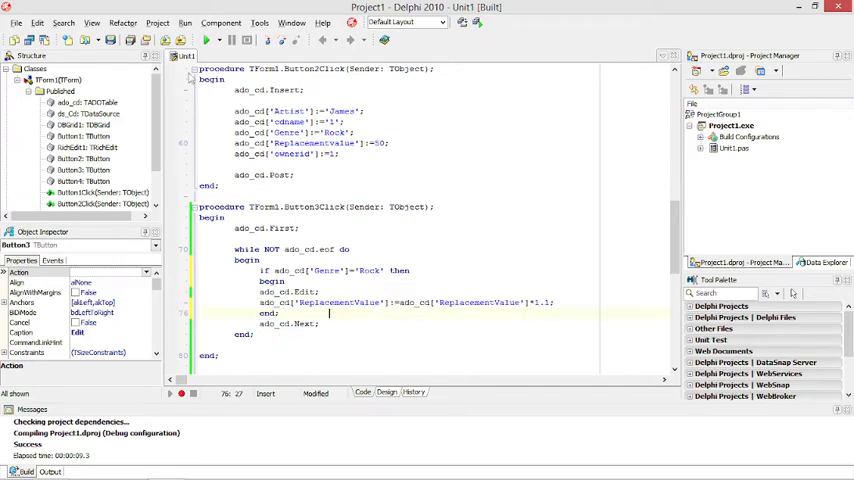
left_click(206, 40)
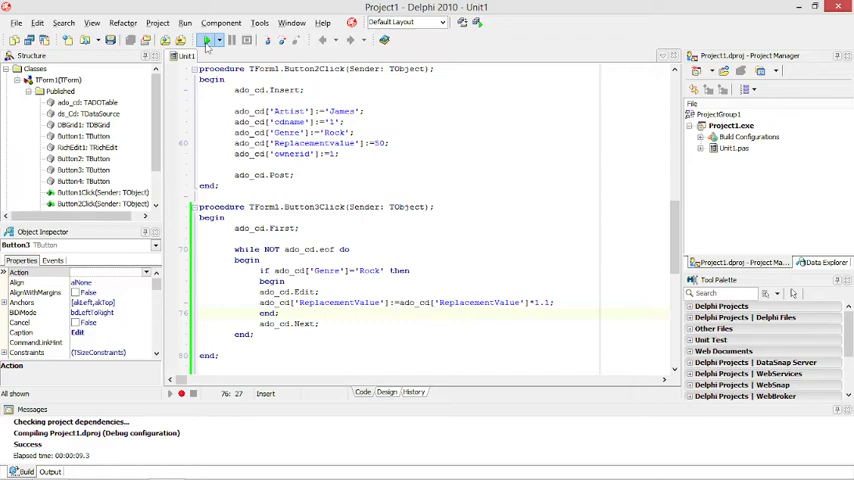
left_click(210, 40)
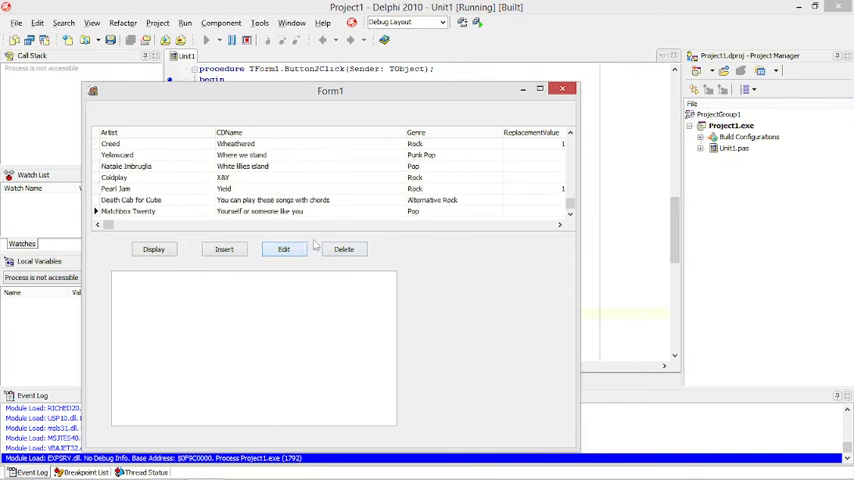
left_click(283, 249)
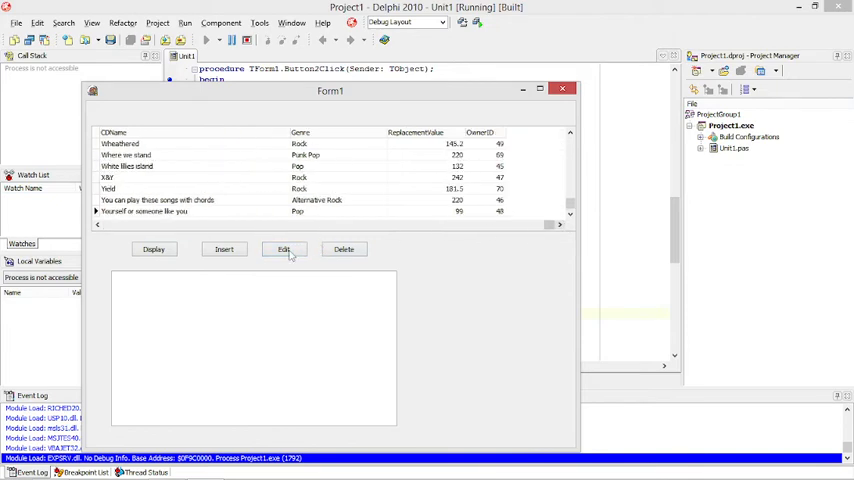
left_click(283, 249)
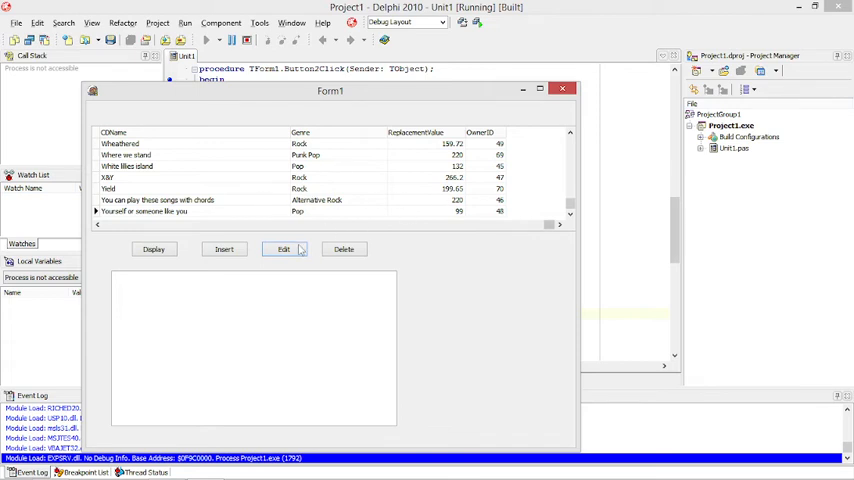
left_click(283, 249)
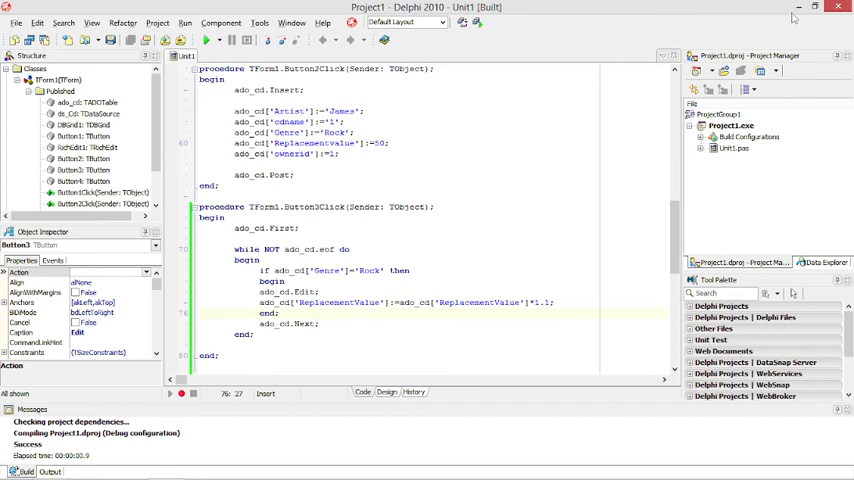
scroll("down", 3)
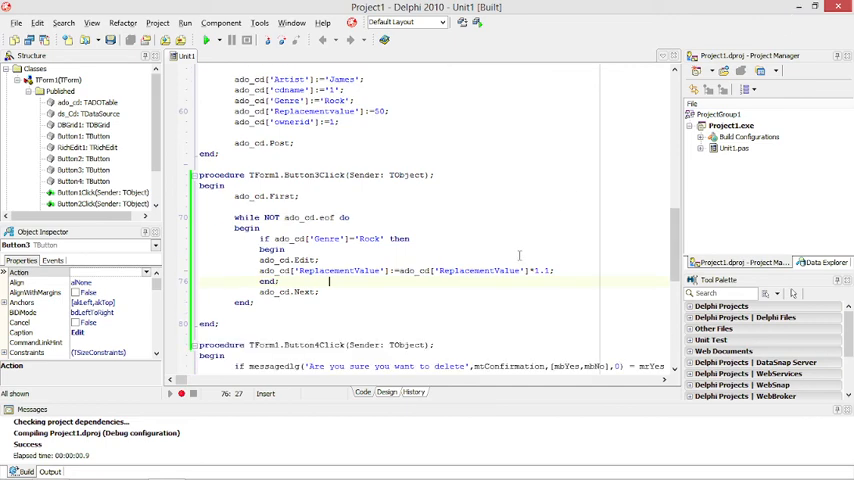